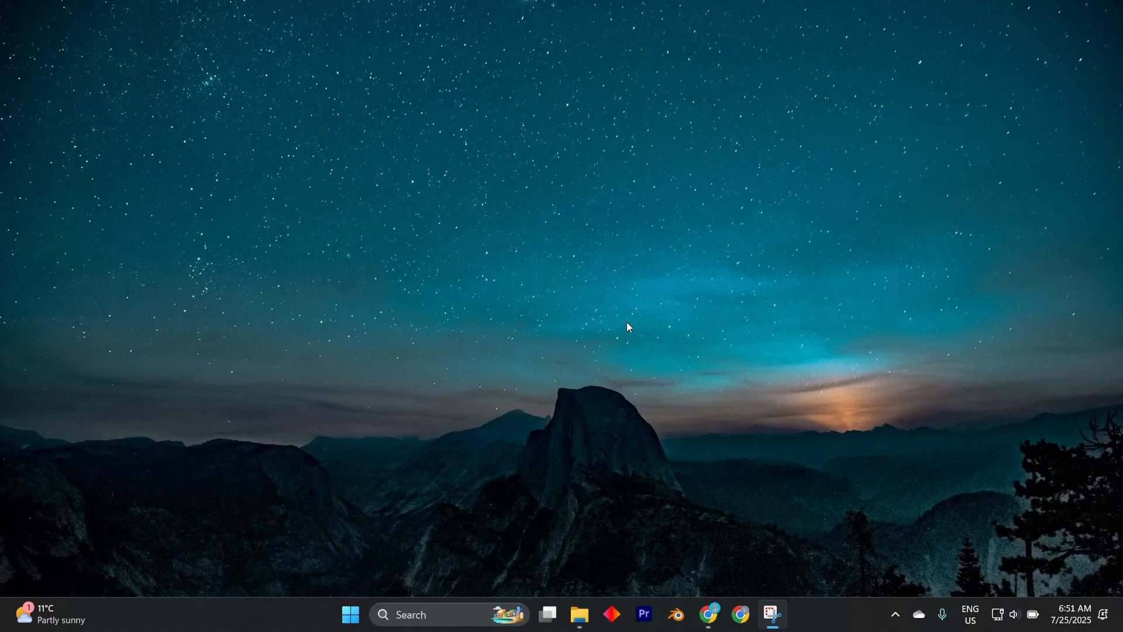
mouse_move(599, 311)
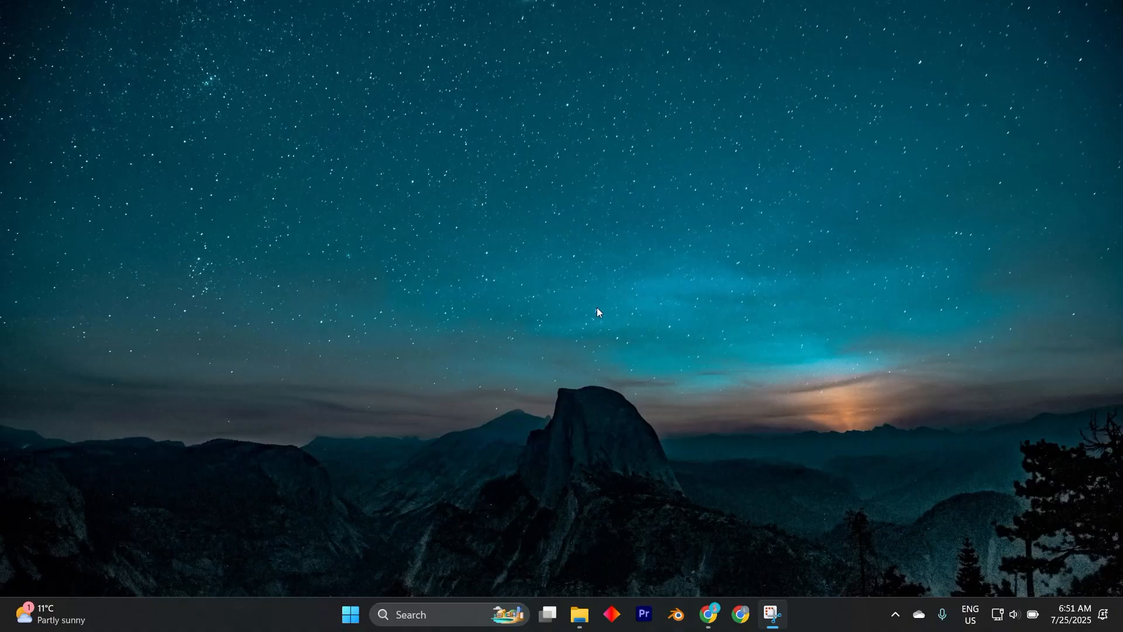
mouse_move(618, 268)
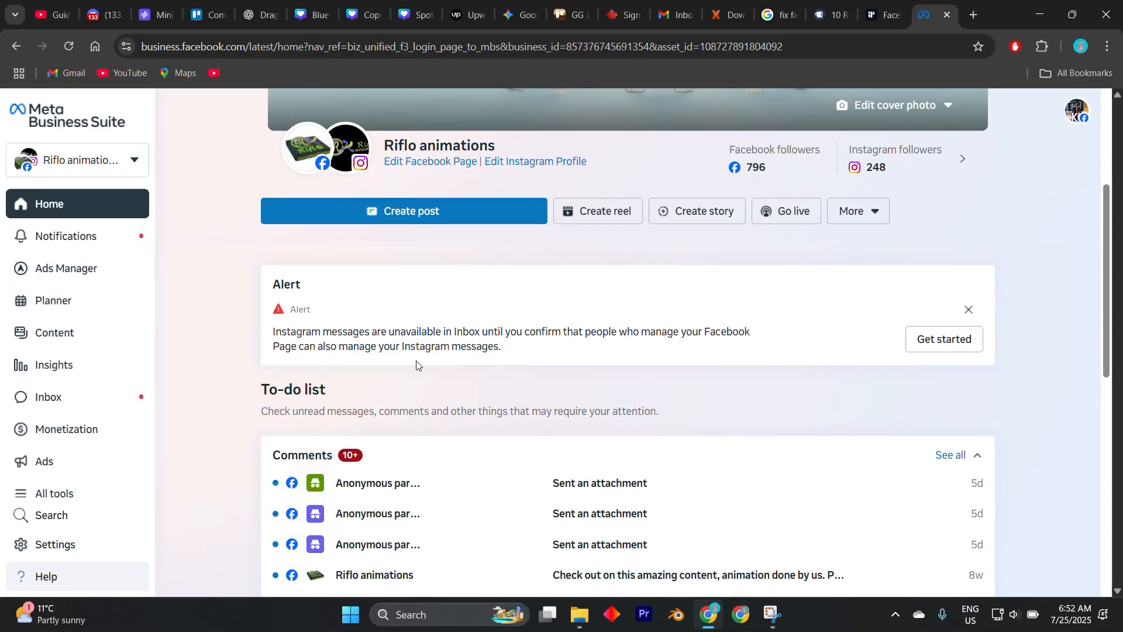
Scroll the AdEspresso 'Facebook ads not delivering' article down to reason 3, Your ad was rejected.
scroll(down, 3)
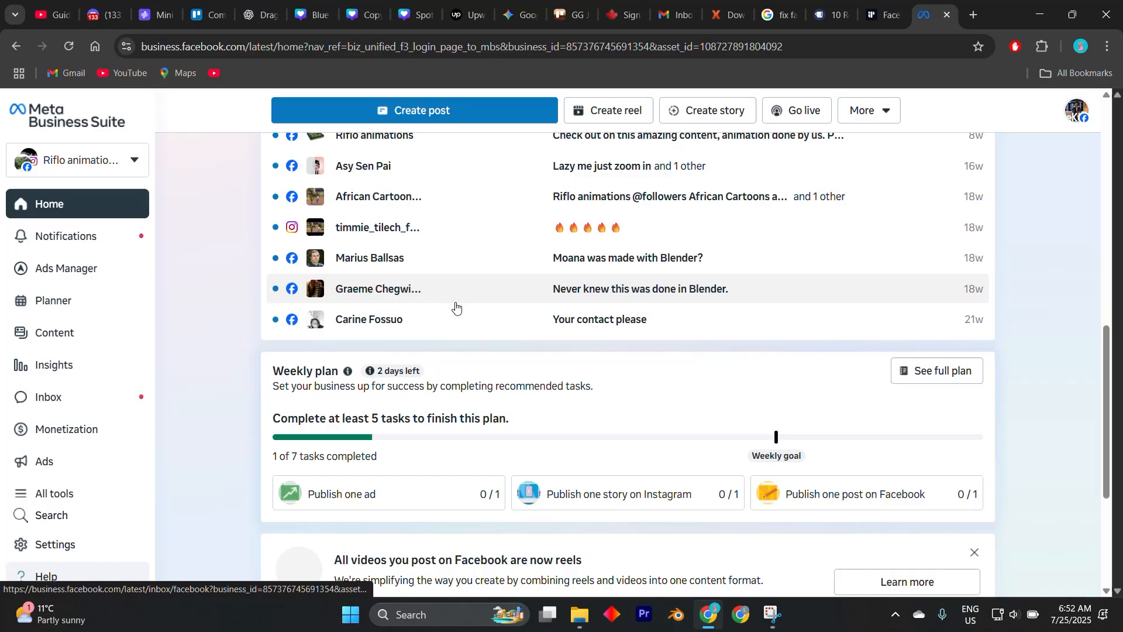
scroll(down, 3)
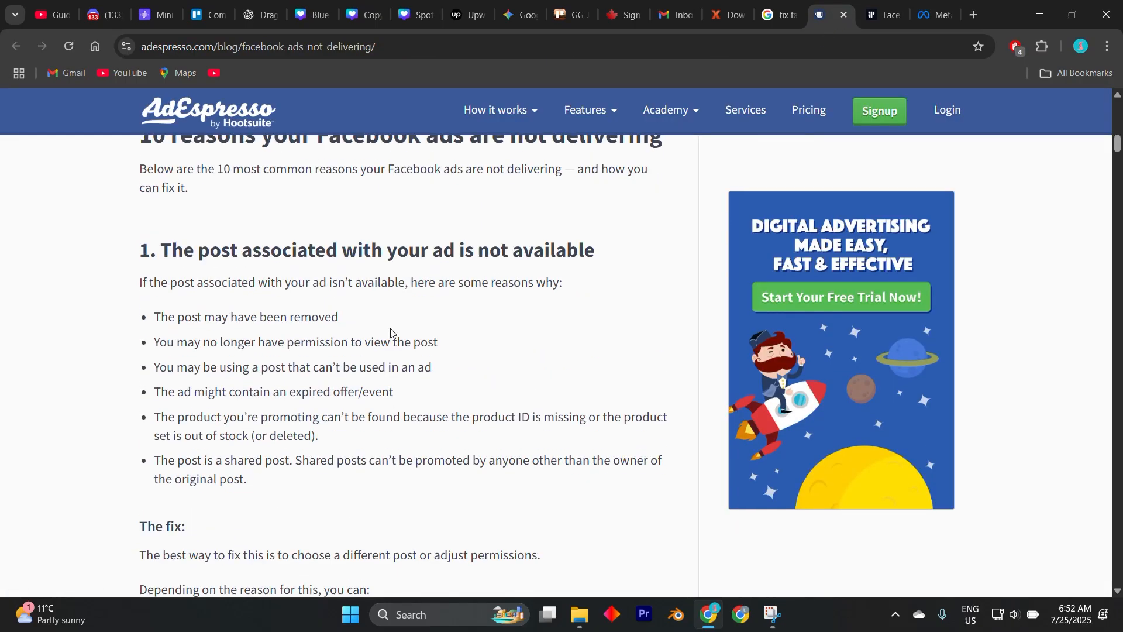
scroll(down, 3)
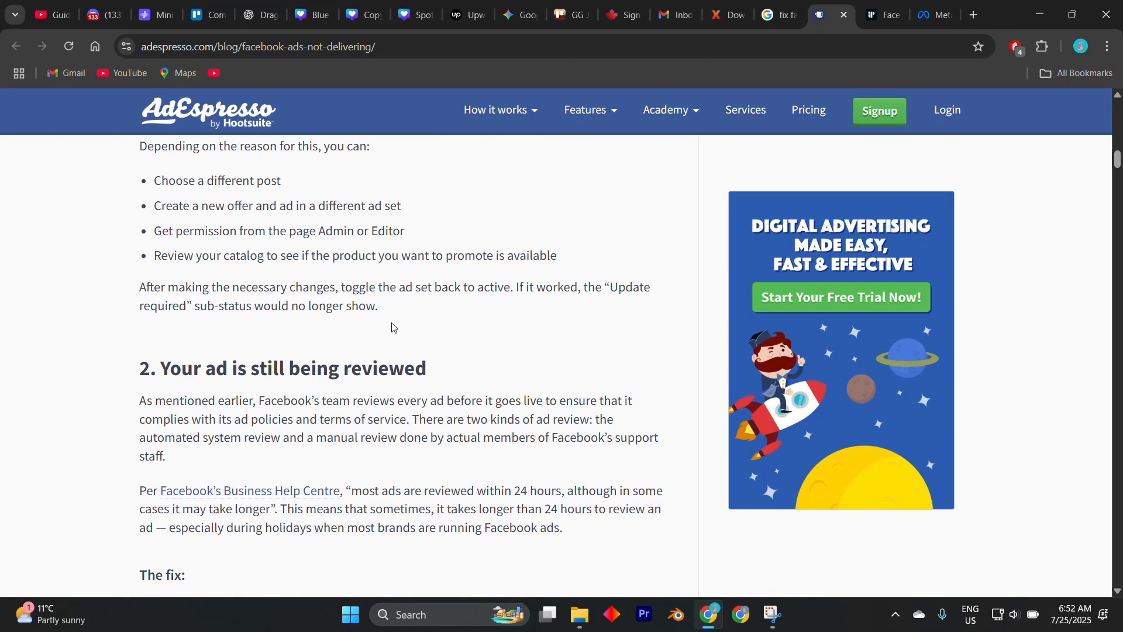
scroll(down, 3)
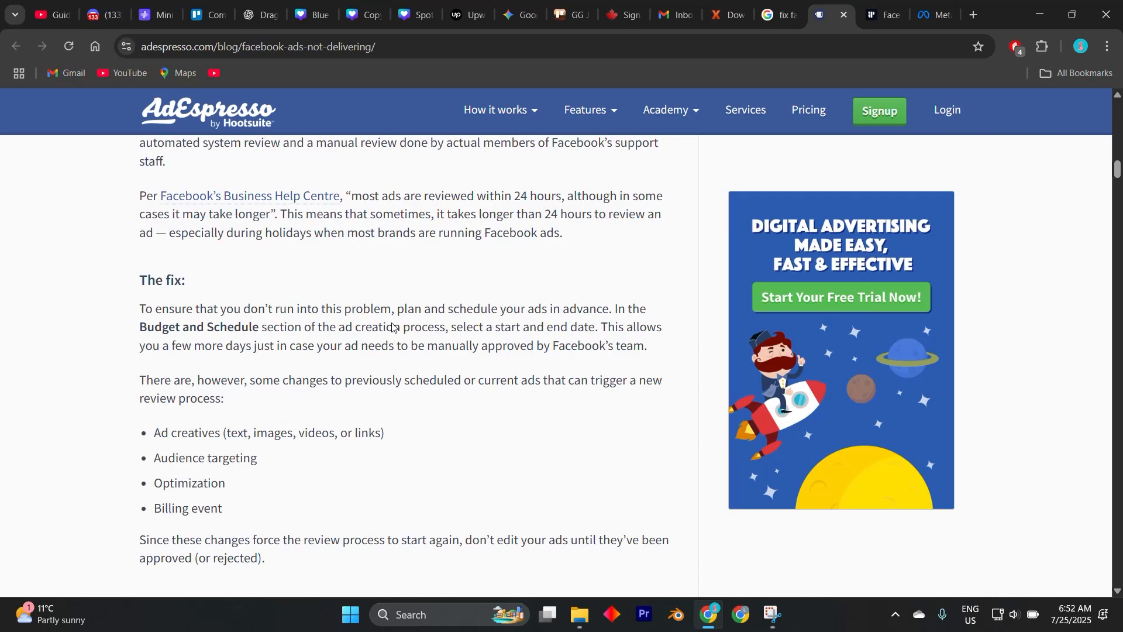
scroll(down, 3)
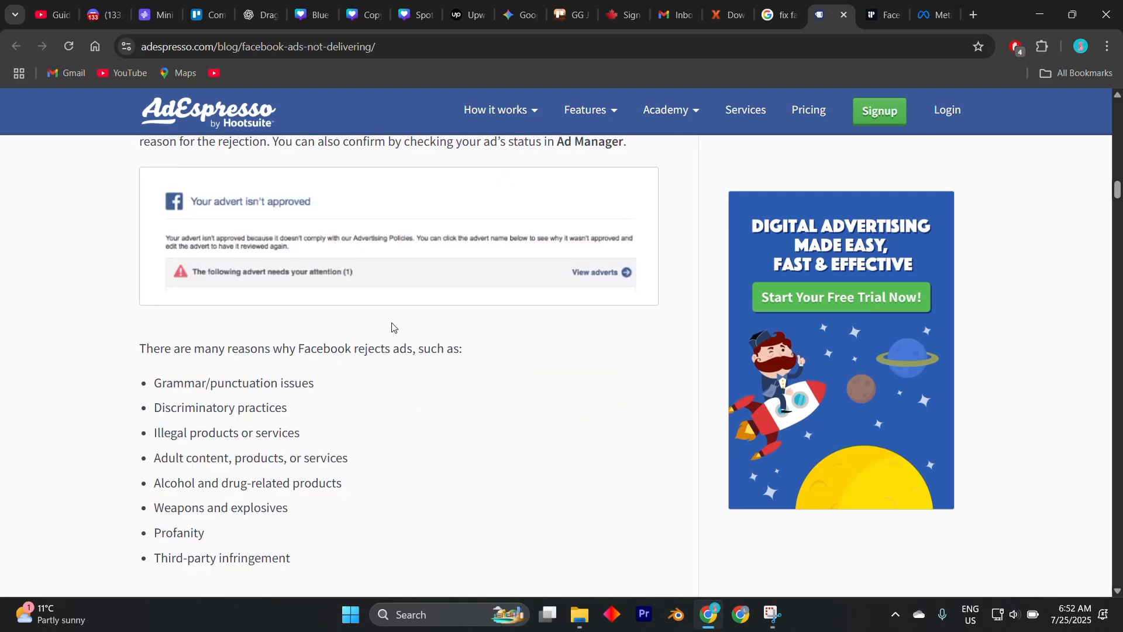
scroll(down, 3)
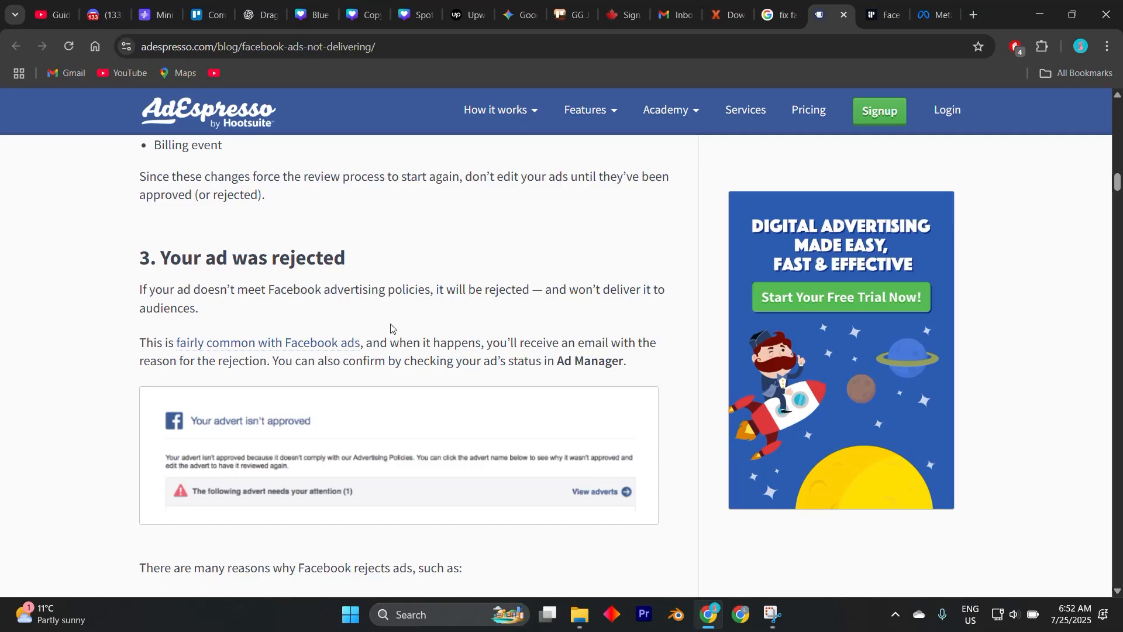
scroll(down, 3)
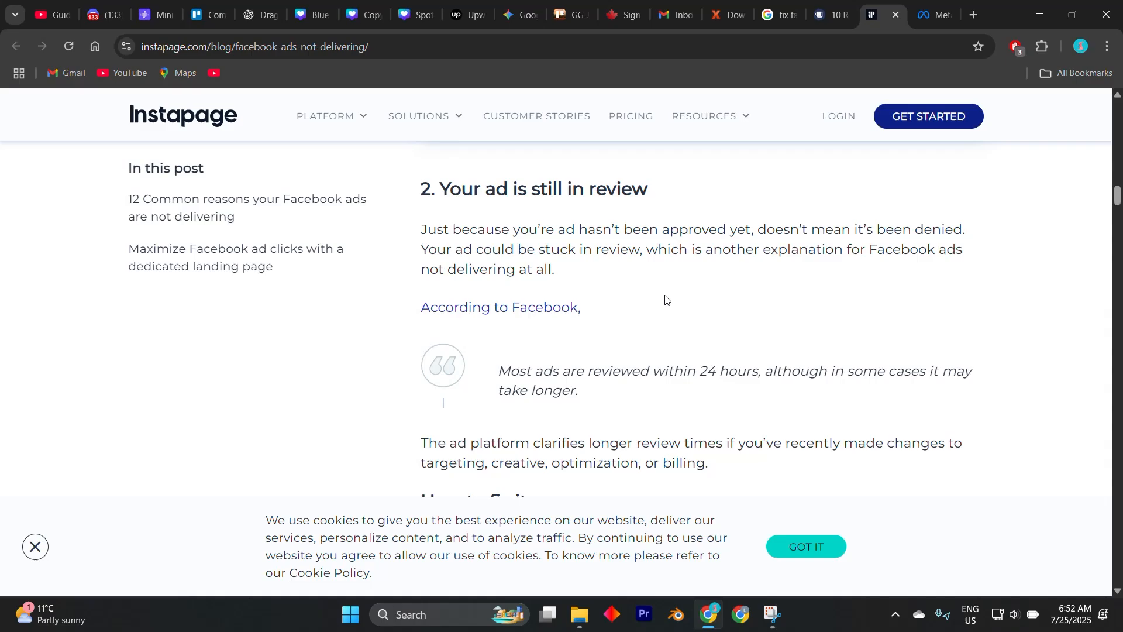
Scroll the Instapage article past 'Your ad is still in review' to '3. Low quality ad'.
scroll(down, 3)
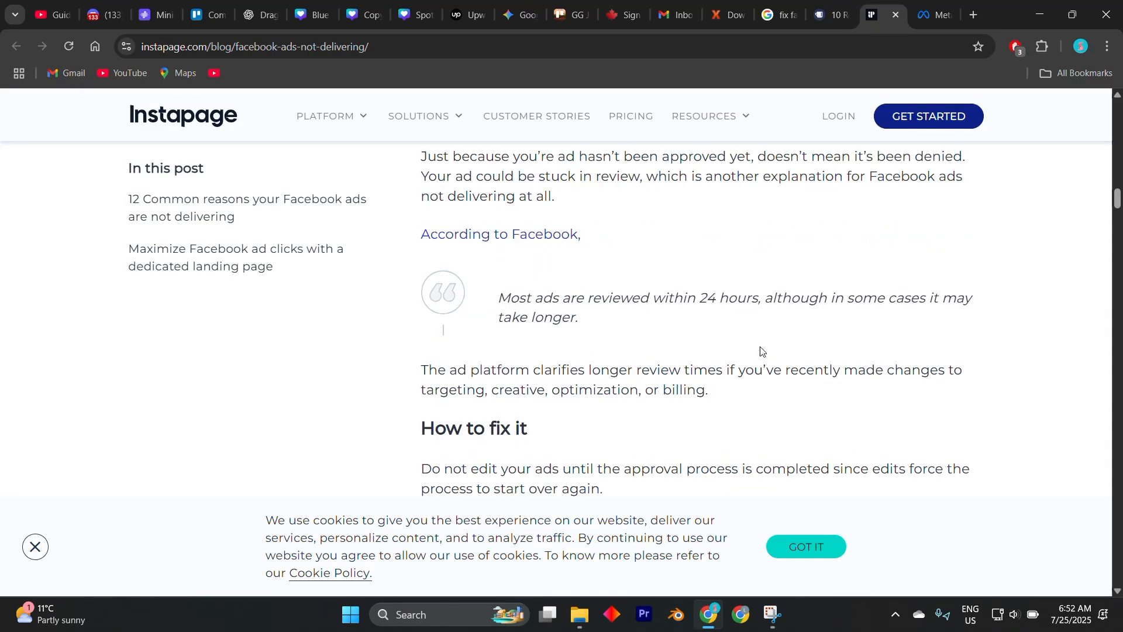
scroll(down, 3)
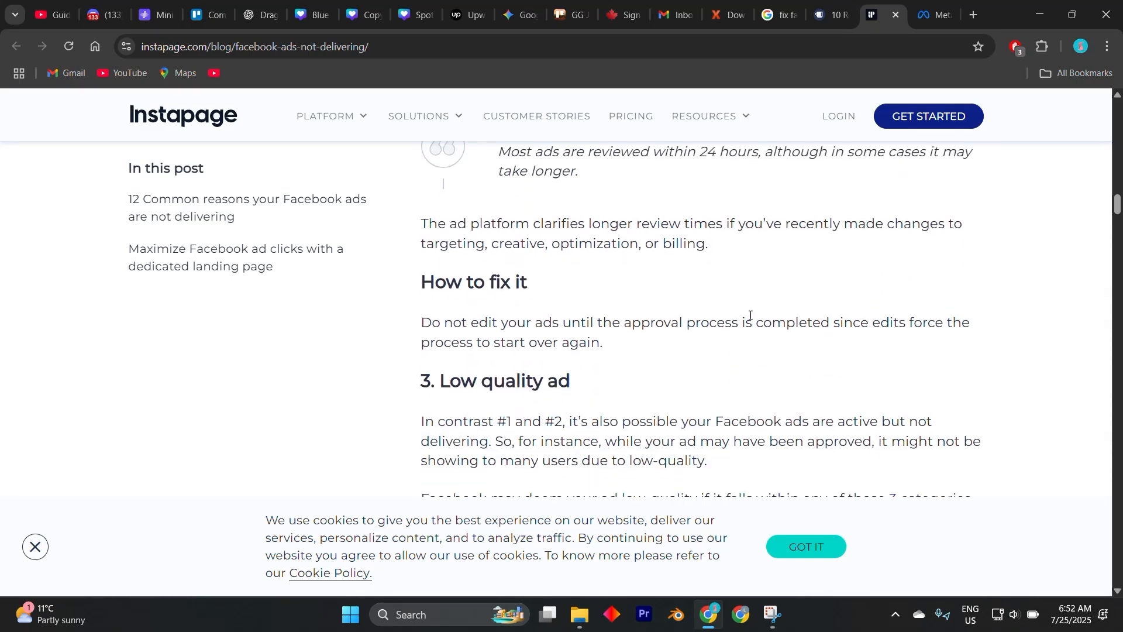
mouse_move(743, 293)
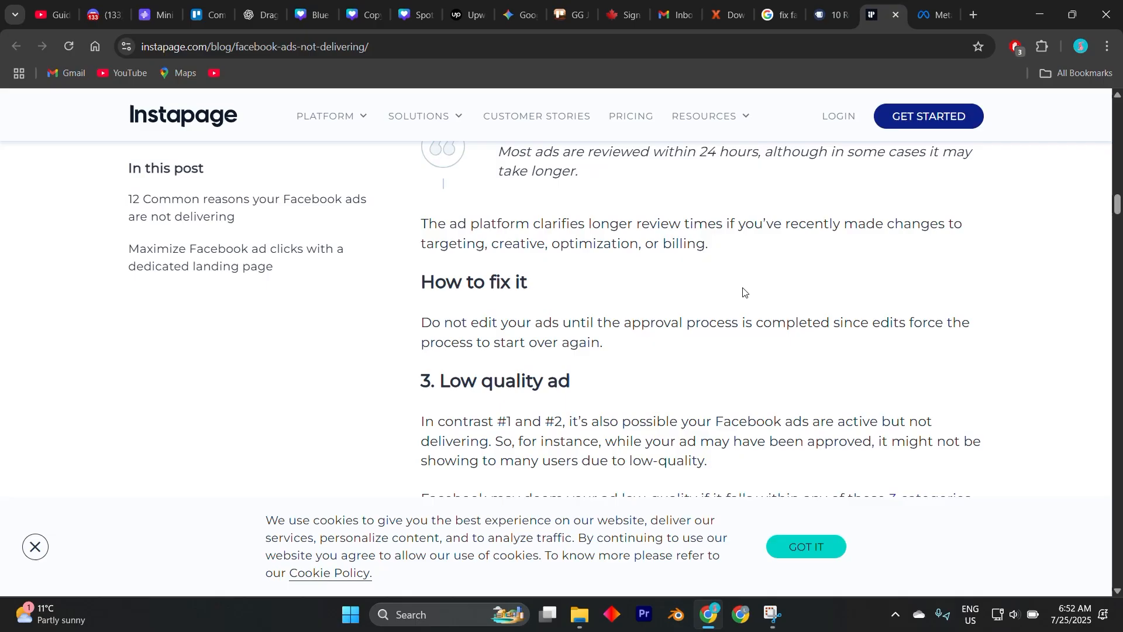
mouse_move(743, 285)
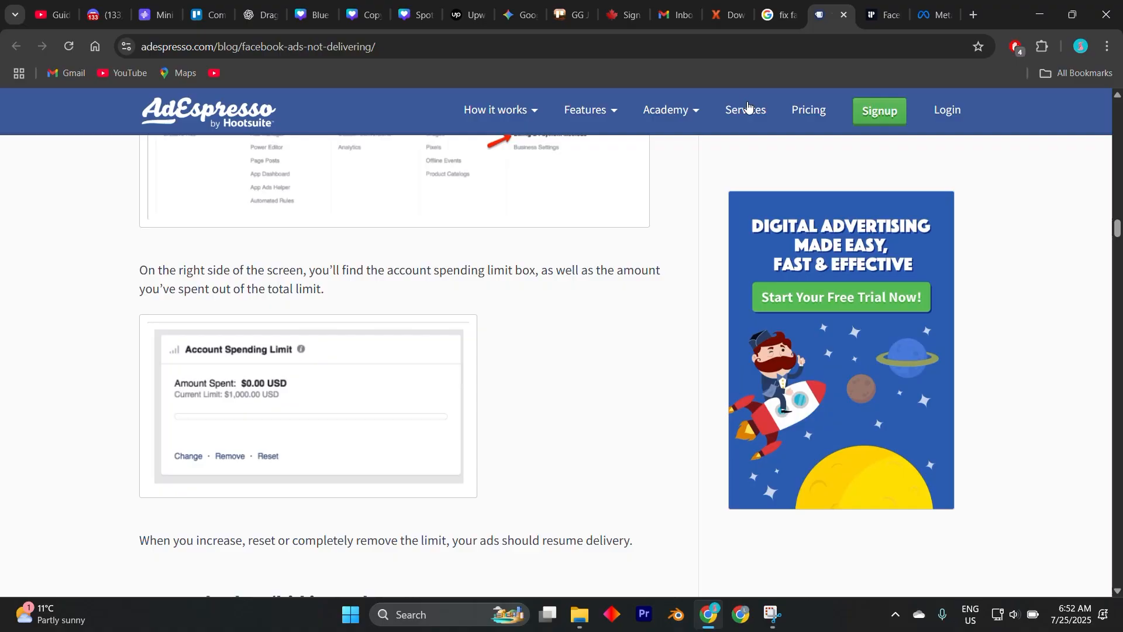
Scroll past the spending limit section and open the Audience Overlap image in a new tab.
scroll(down, 3)
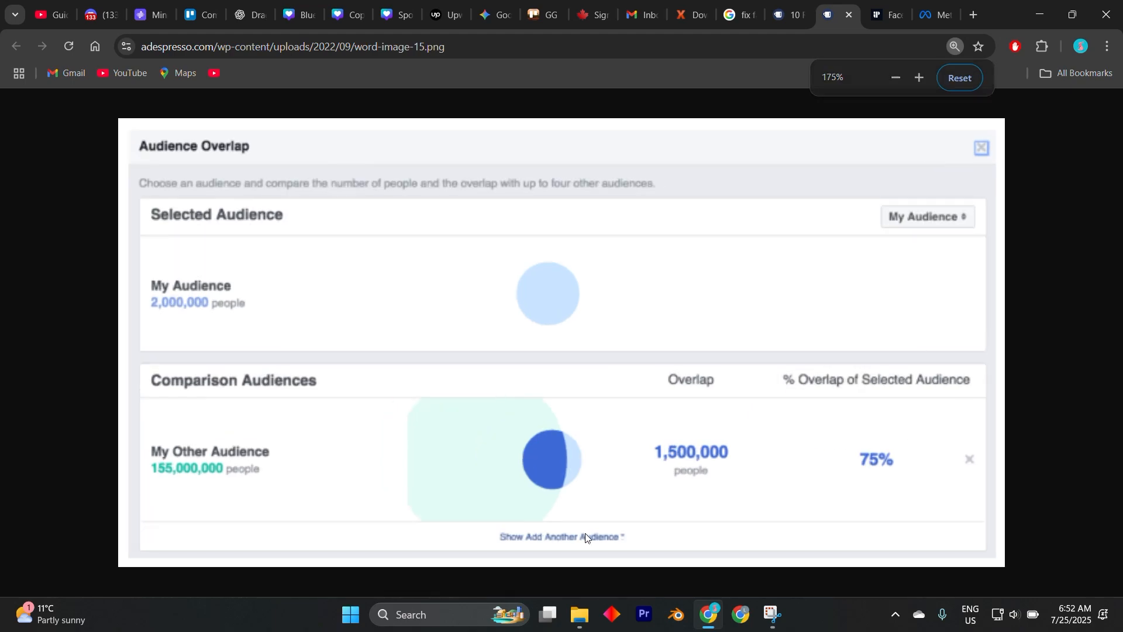
click(959, 78)
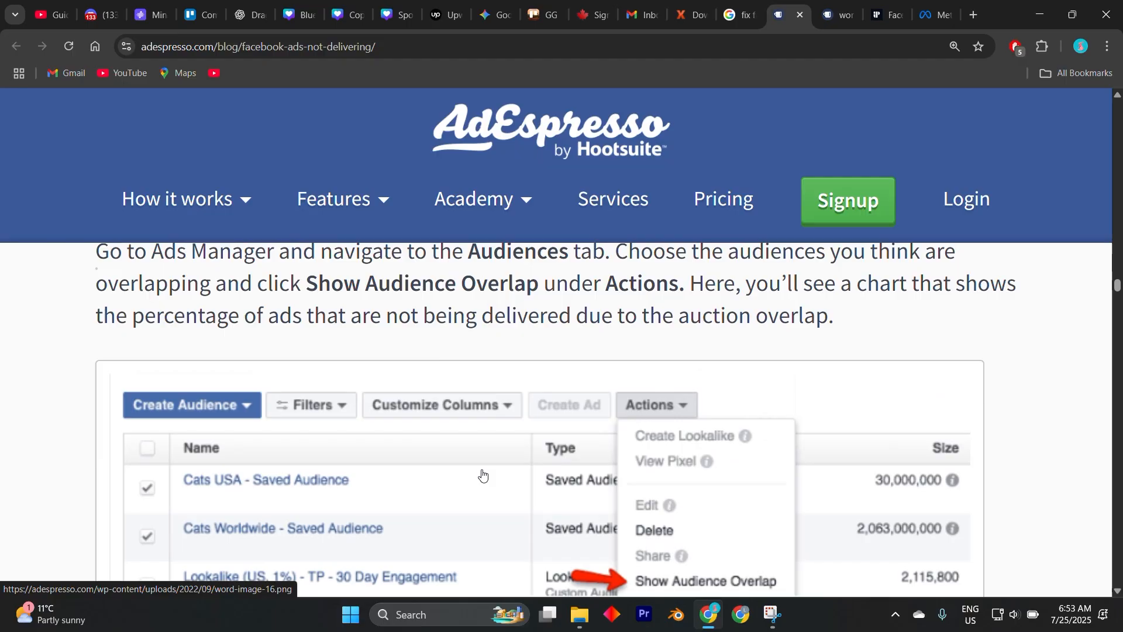
scroll(down, 3)
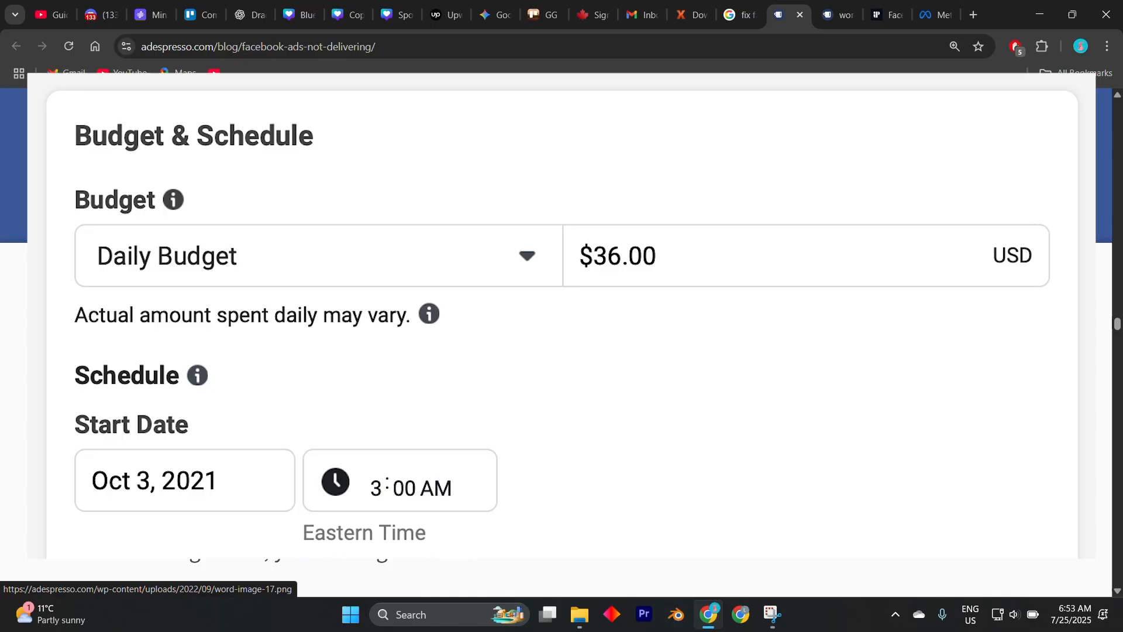
scroll(down, 3)
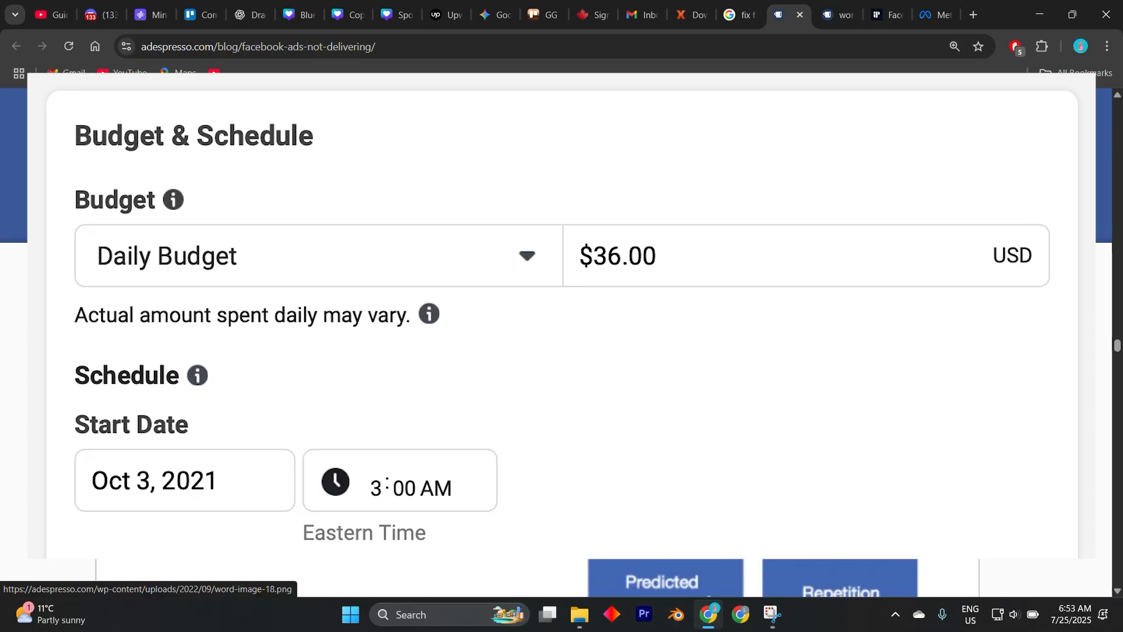
scroll(down, 3)
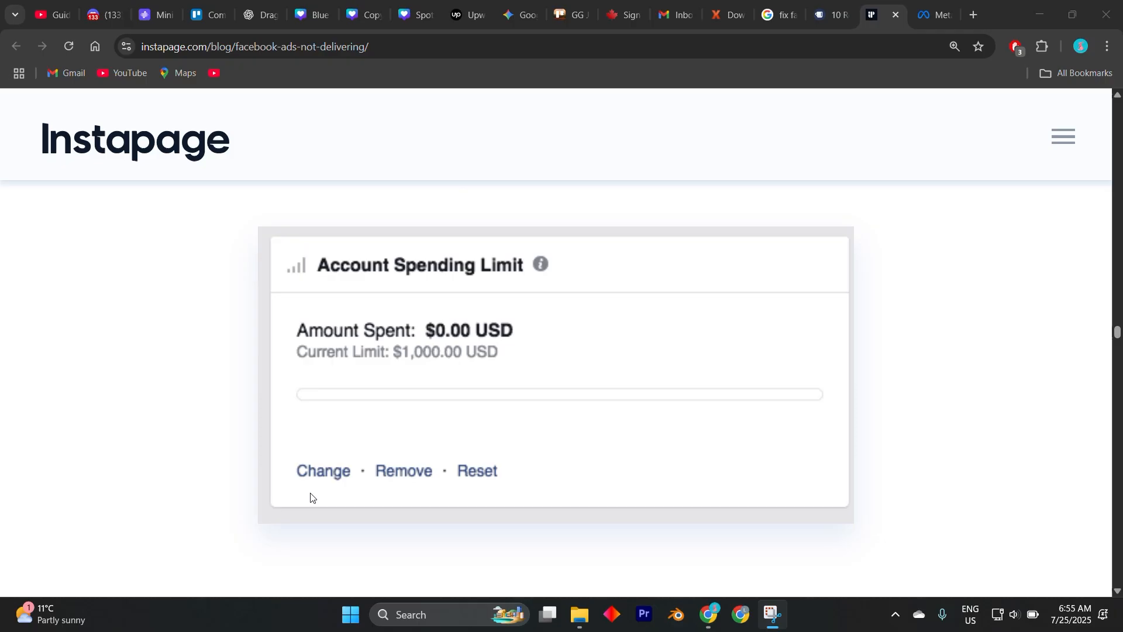
mouse_move(441, 340)
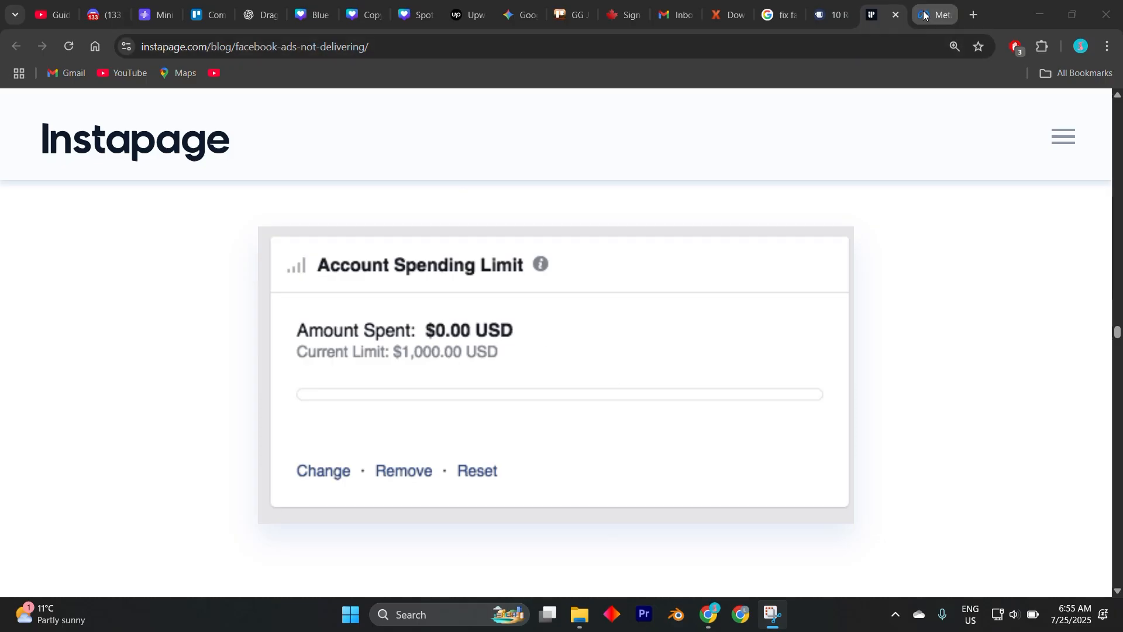
click(935, 14)
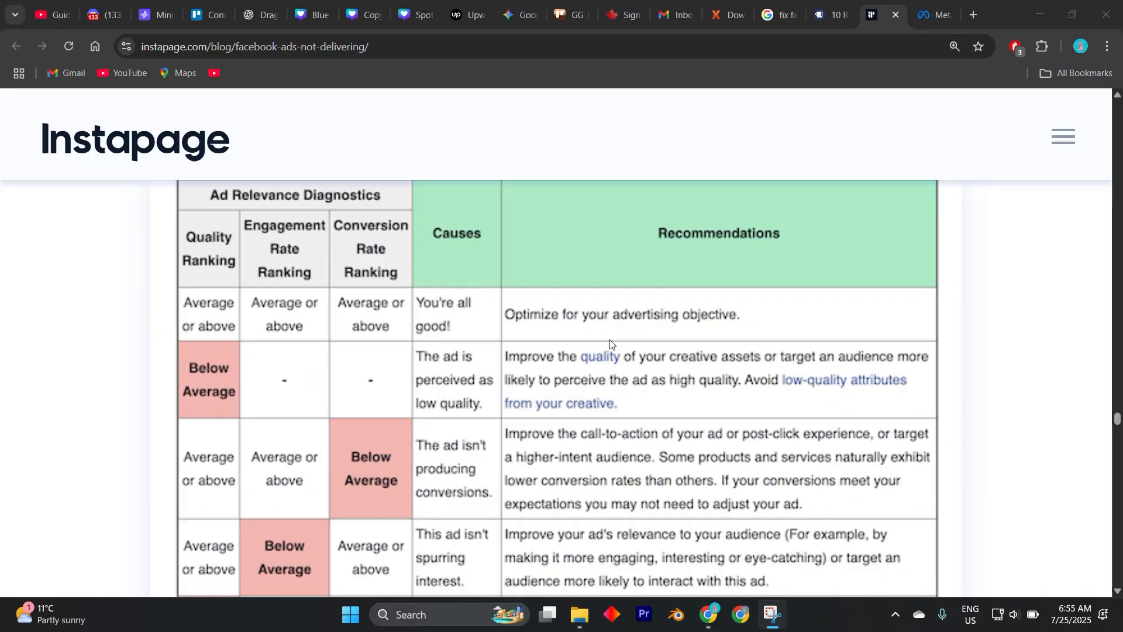
mouse_move(421, 458)
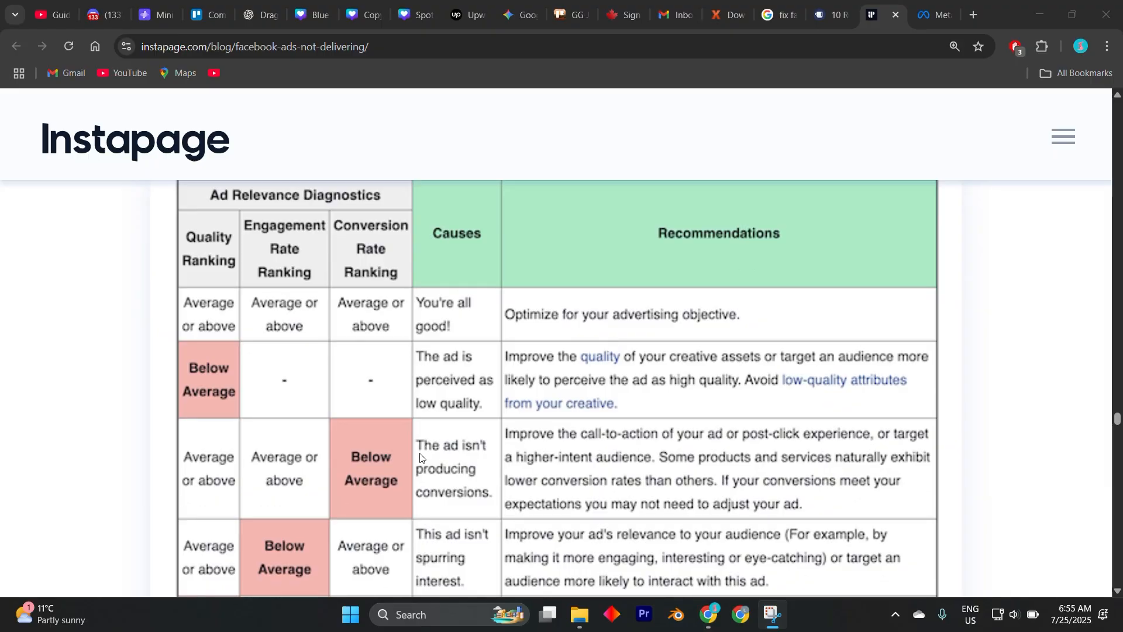
scroll(down, 3)
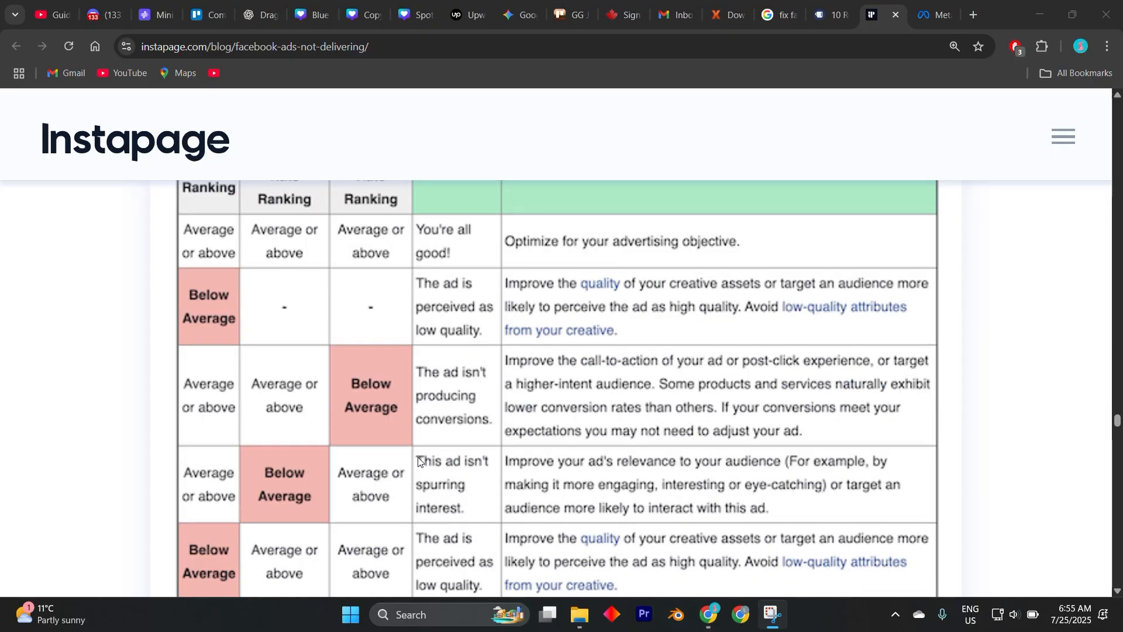
scroll(down, 3)
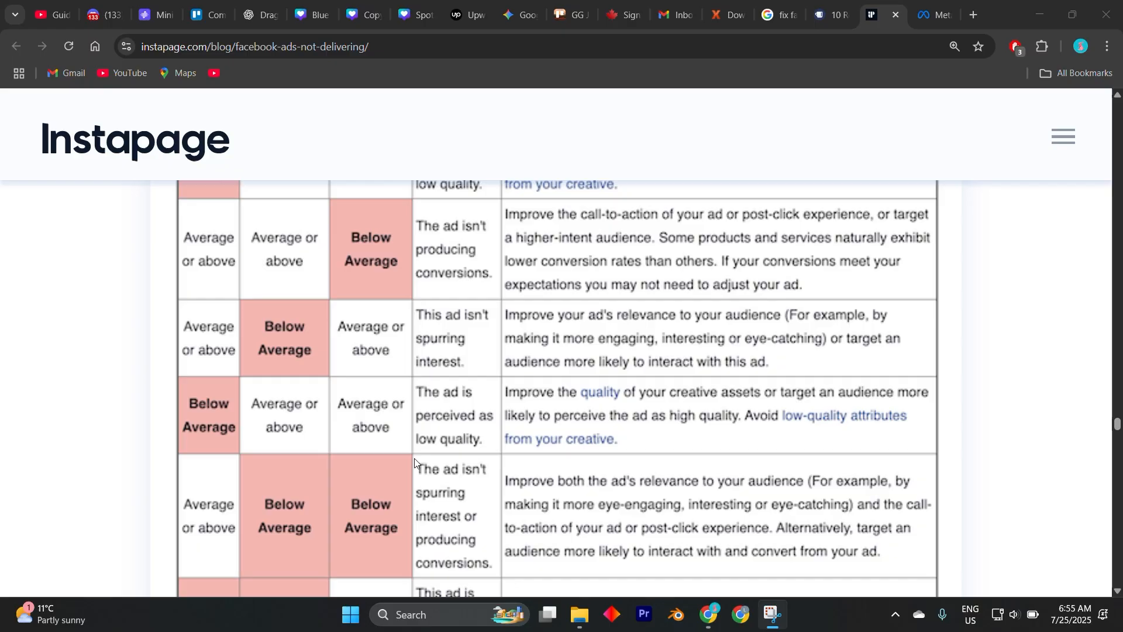
scroll(down, 3)
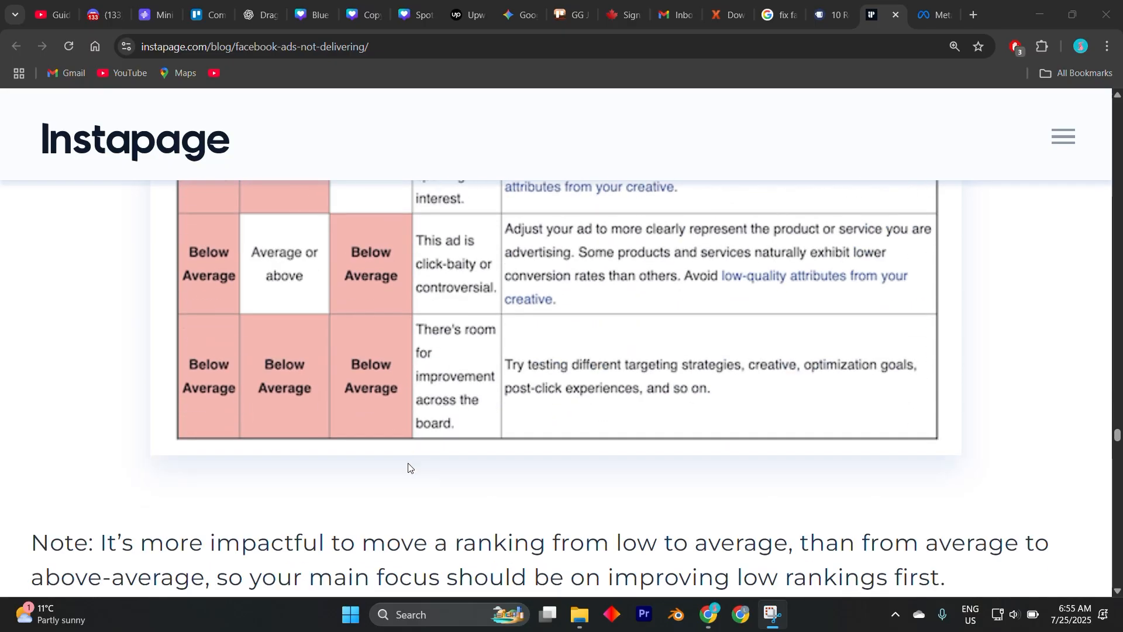
scroll(up, 3)
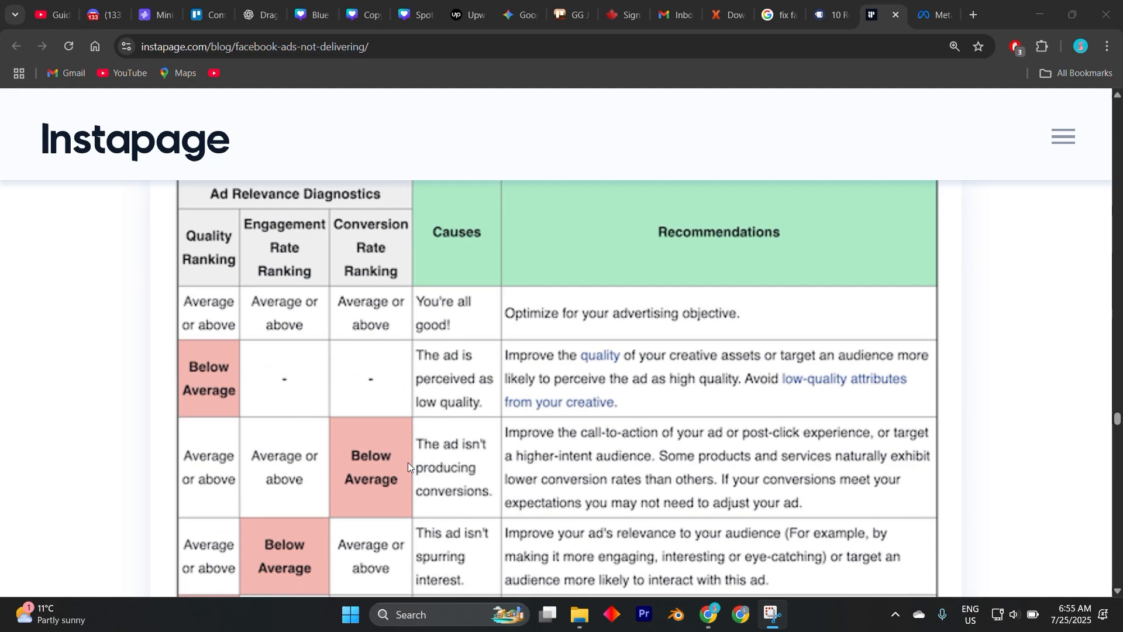
scroll(down, 3)
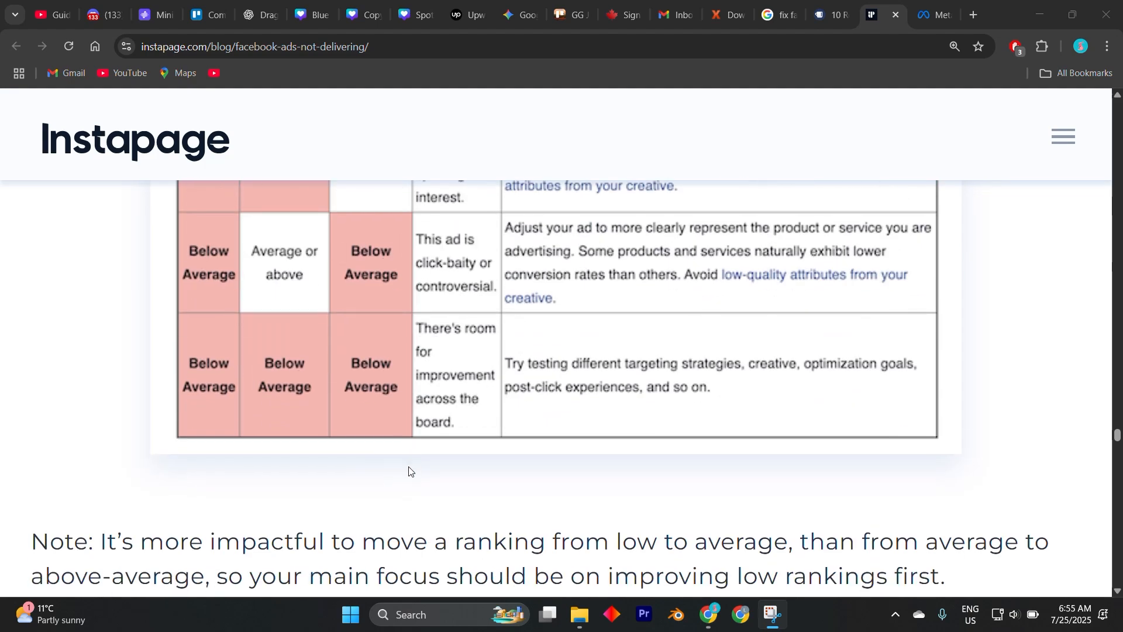
scroll(down, 3)
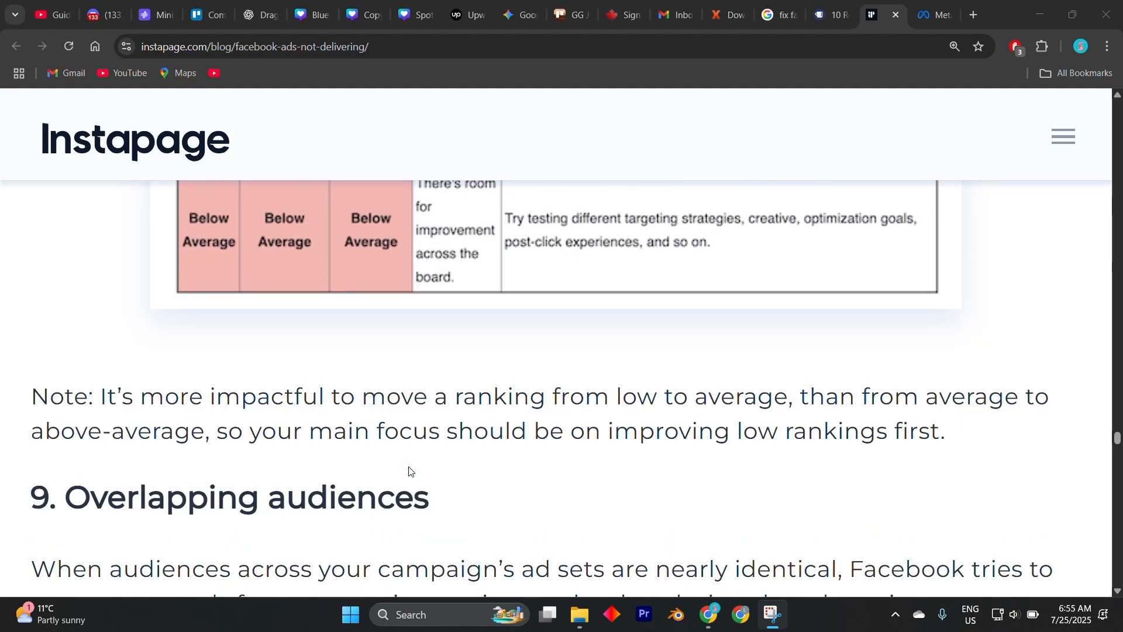
scroll(up, 3)
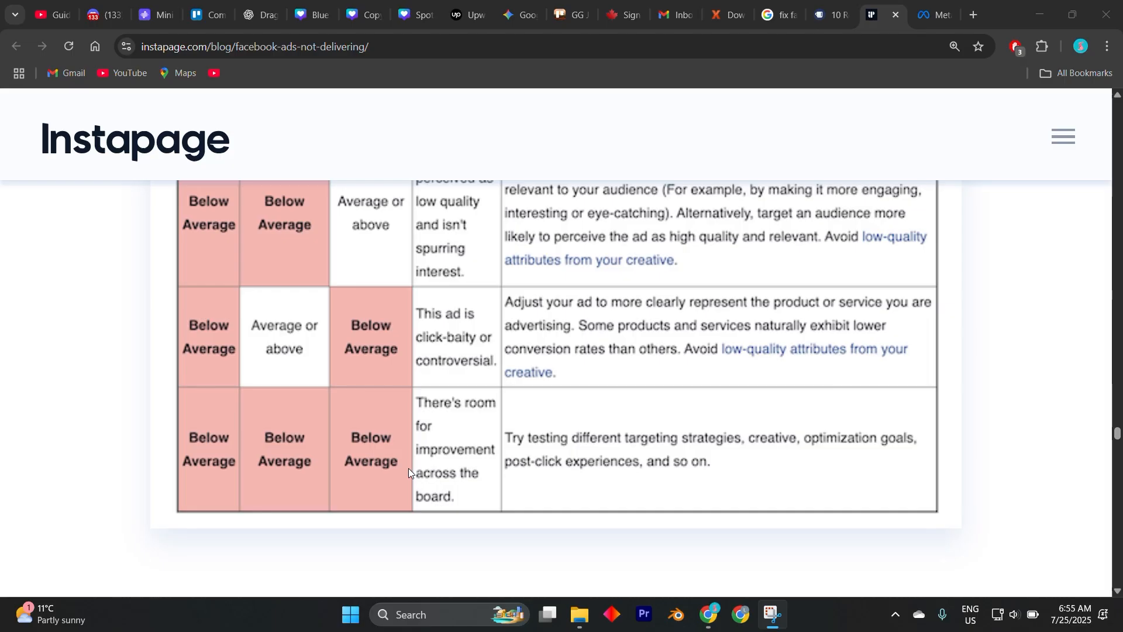
scroll(down, 3)
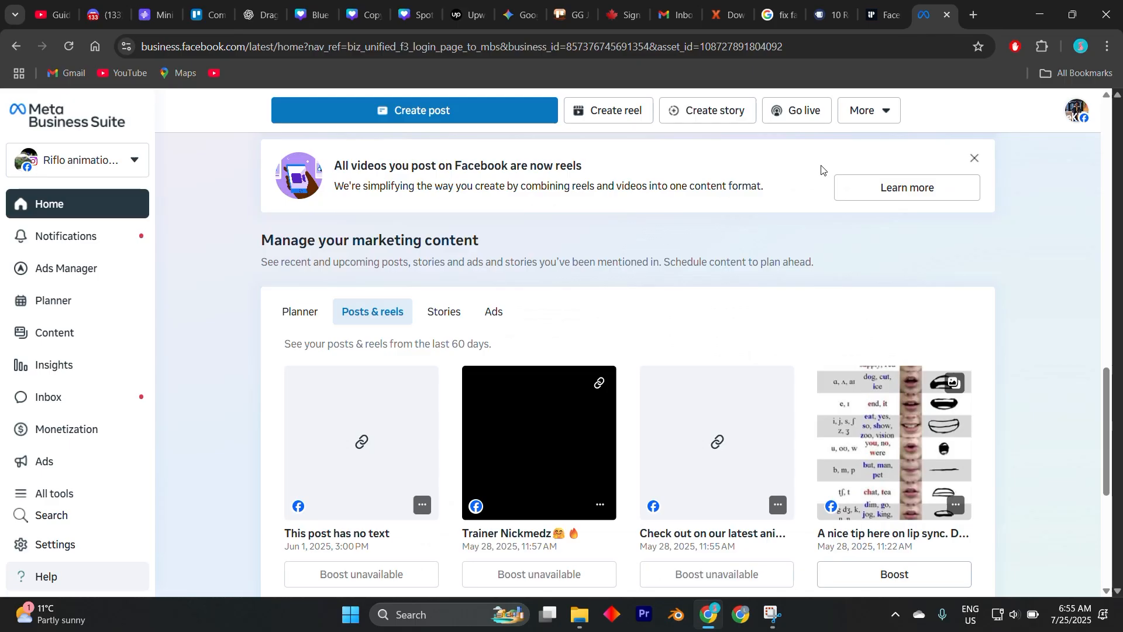
mouse_move(825, 176)
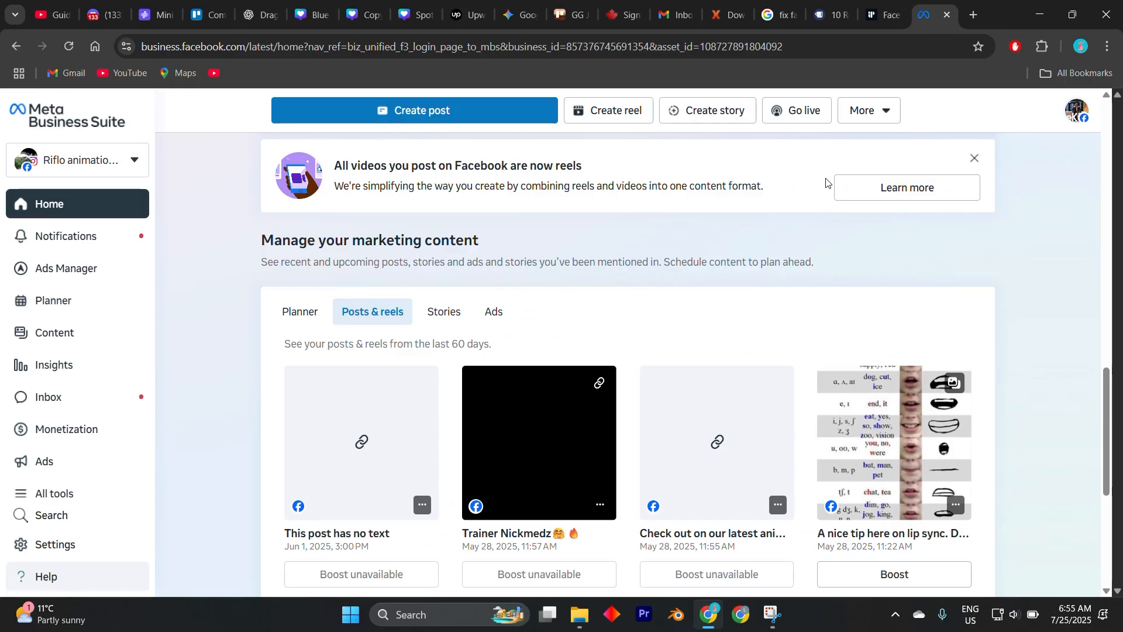
mouse_move(843, 213)
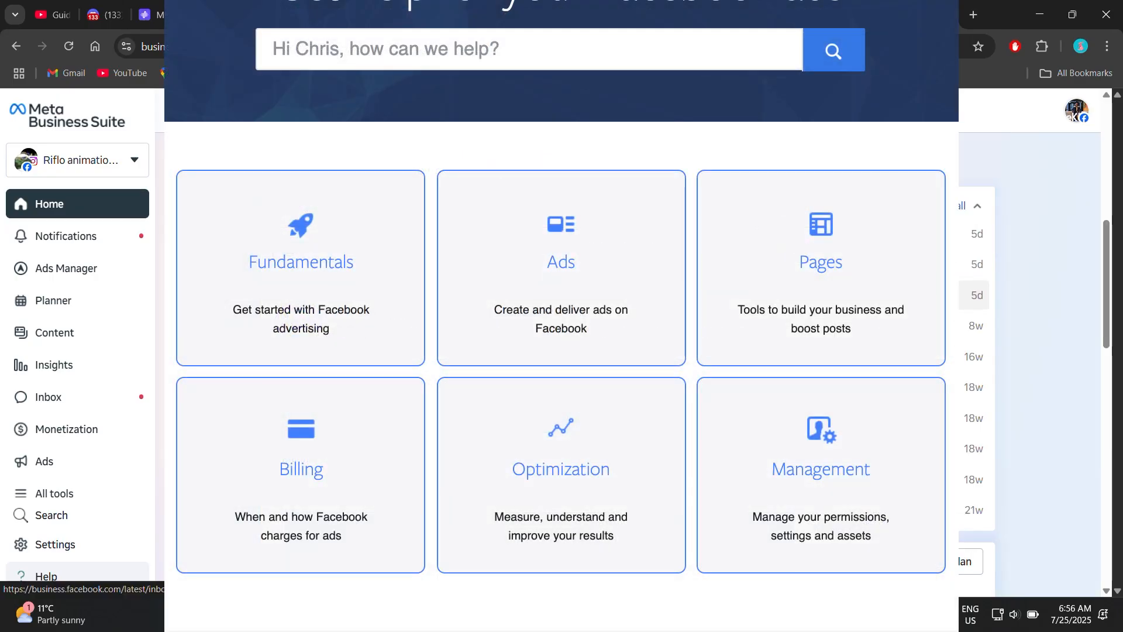
Open the Help sidebar entry to show the help and feedback options.
click(45, 575)
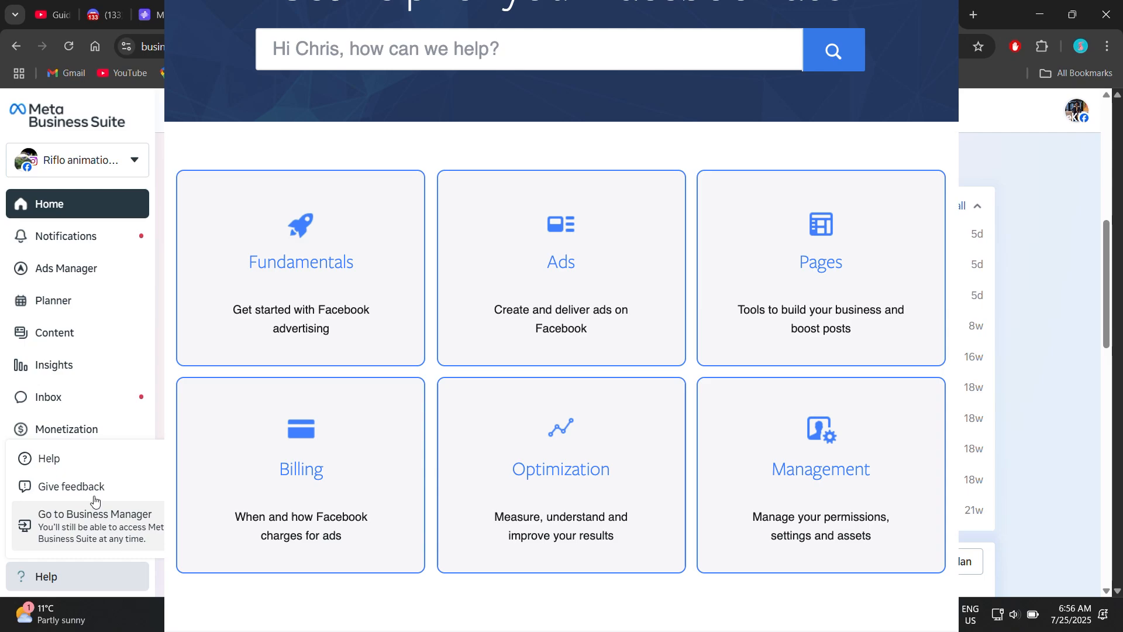